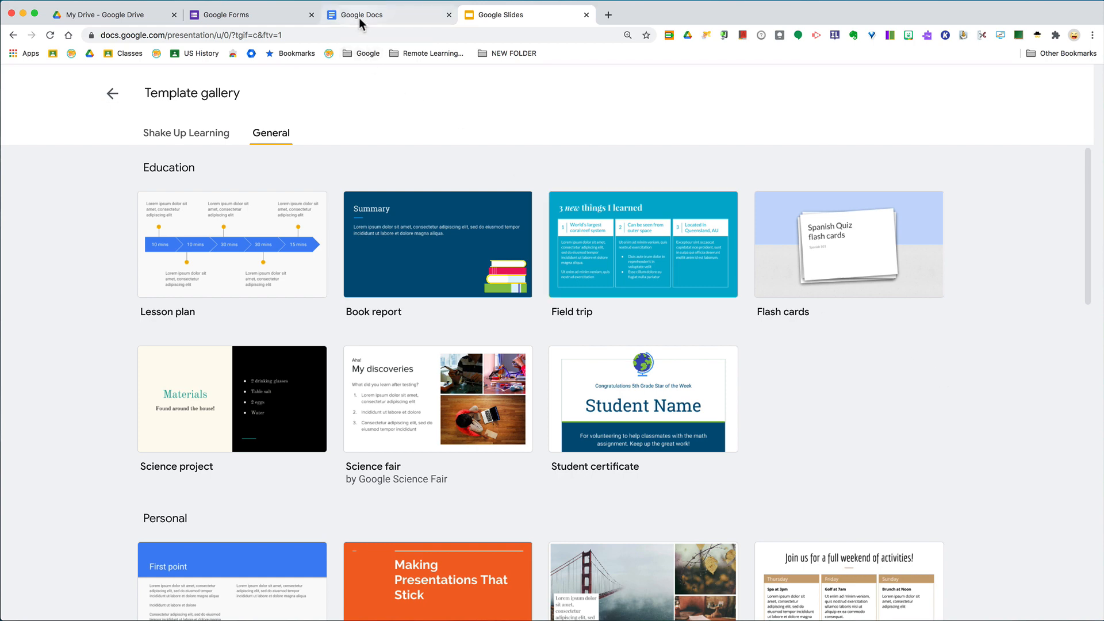
View the Google Docs template gallery, then the Google Forms General templates.
{"action": "left_click", "coordinate": [363, 15]}
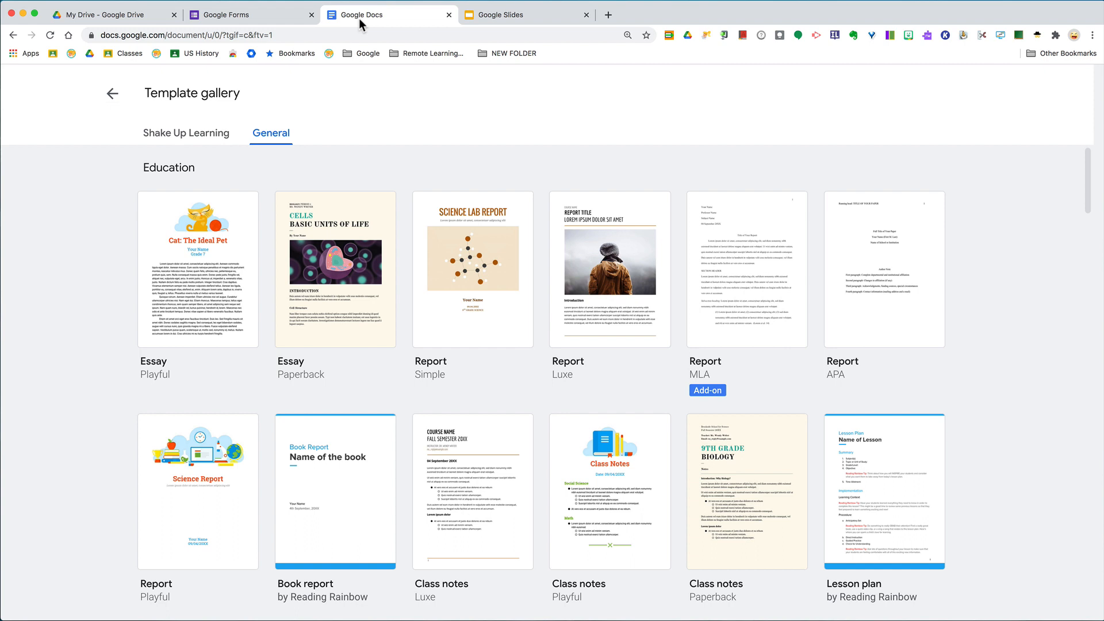
{"action": "left_click", "coordinate": [232, 14]}
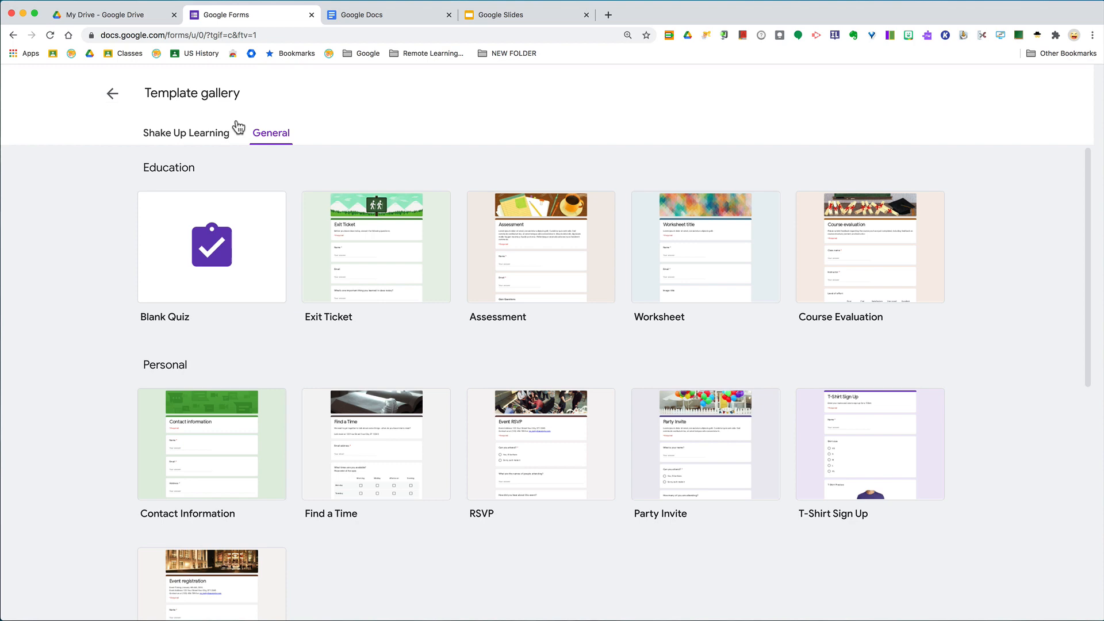
{"action": "mouse_move", "coordinate": [116, 28]}
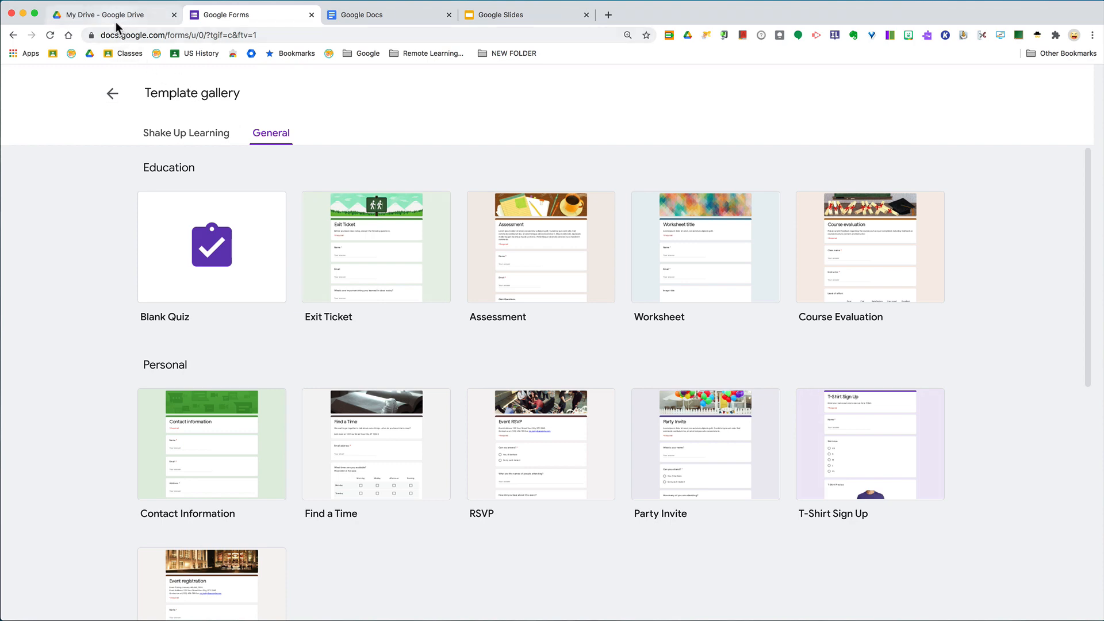
From My Drive, start a new Google Docs file from a template.
{"action": "left_click", "coordinate": [103, 15]}
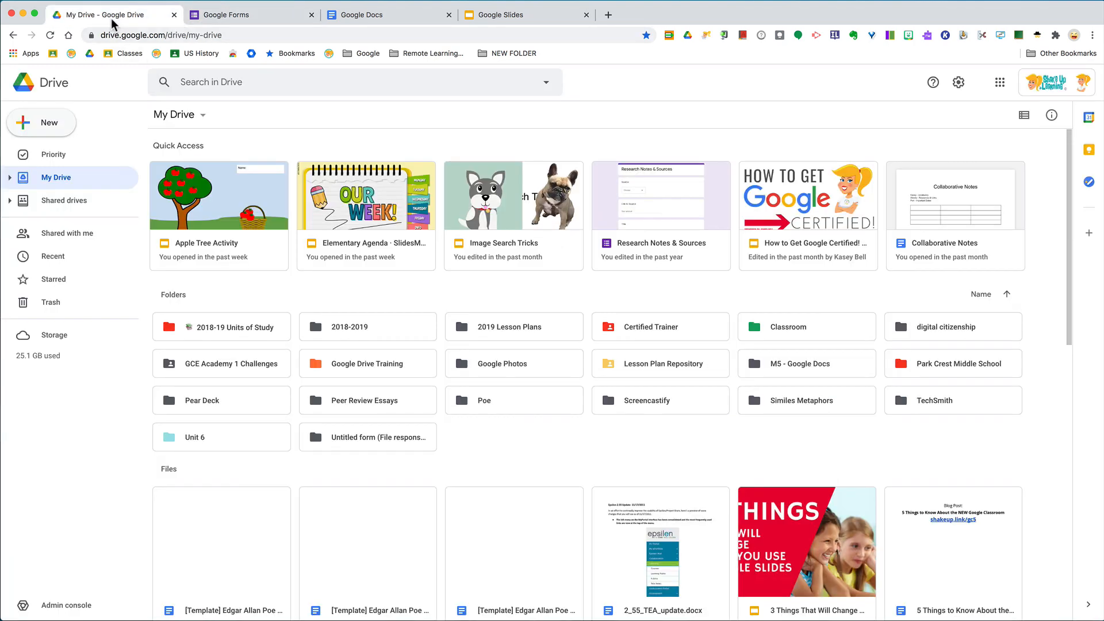
{"action": "left_click", "coordinate": [41, 123]}
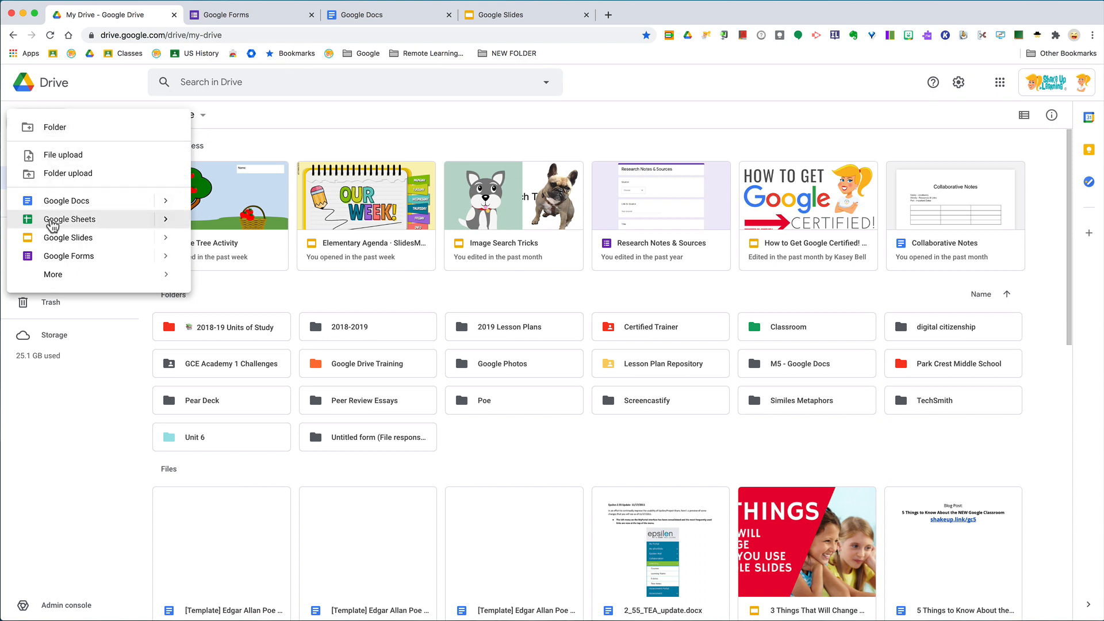
{"action": "mouse_move", "coordinate": [71, 204]}
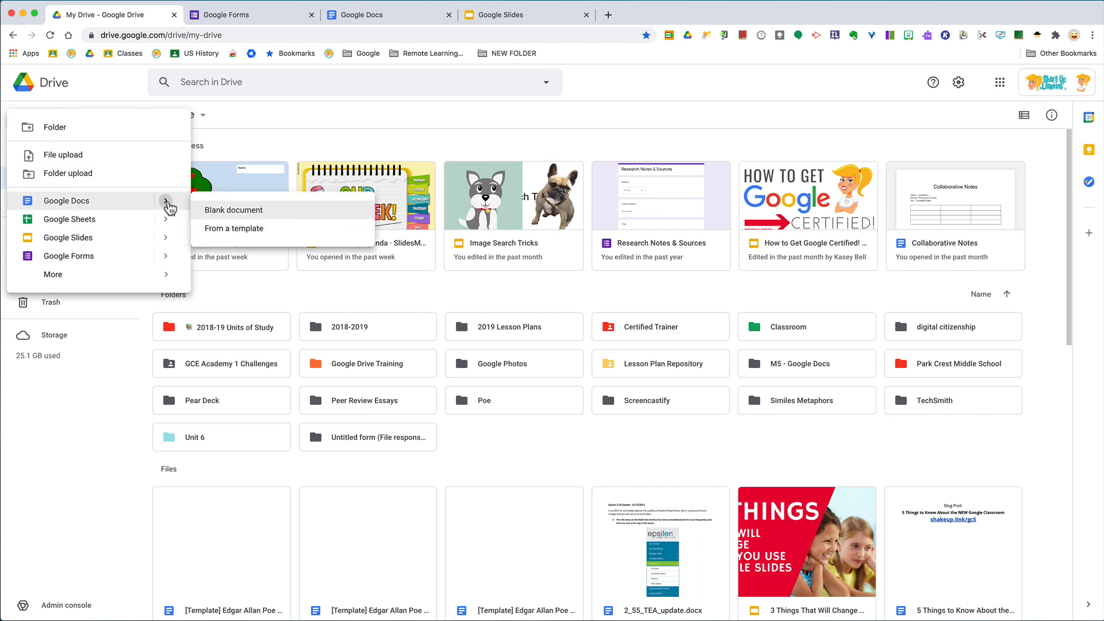
{"action": "mouse_move", "coordinate": [223, 234]}
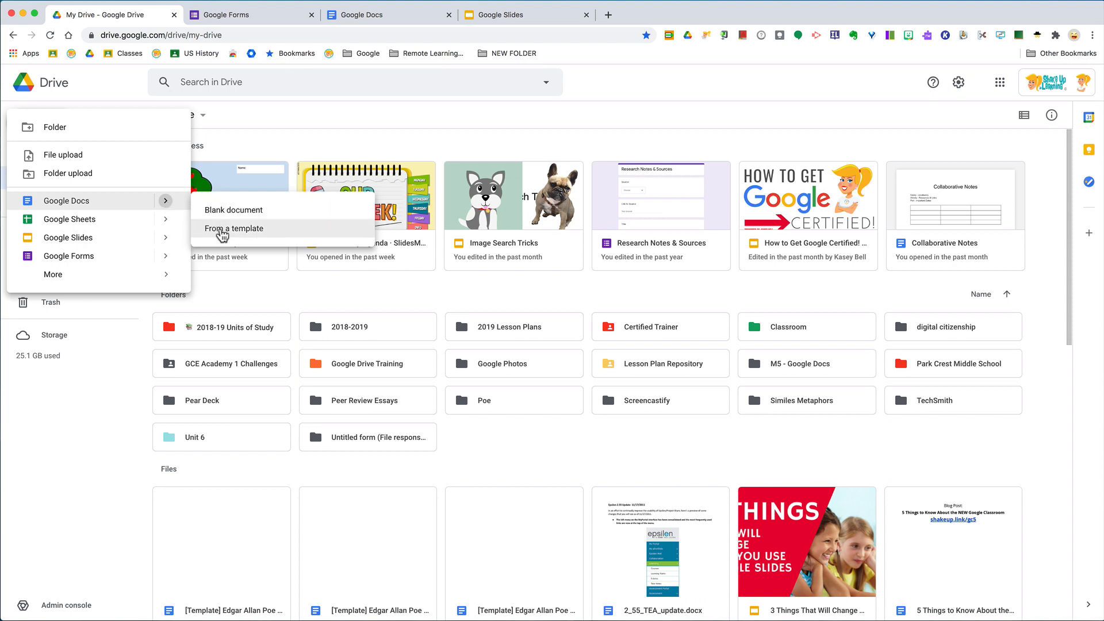
{"action": "left_click", "coordinate": [234, 228]}
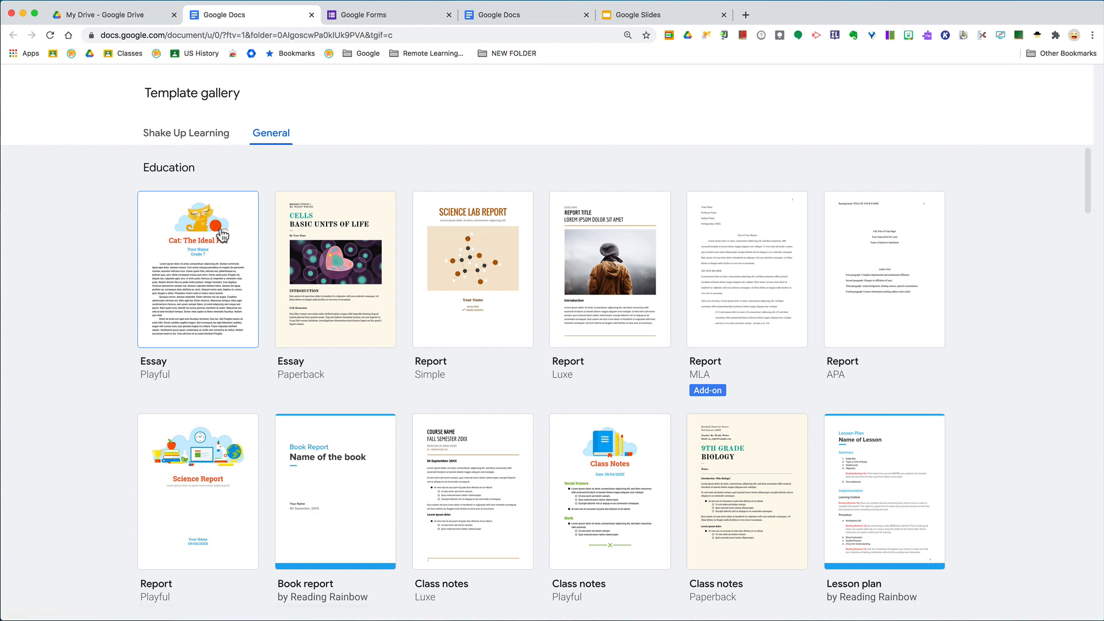
{"action": "mouse_move", "coordinate": [360, 325]}
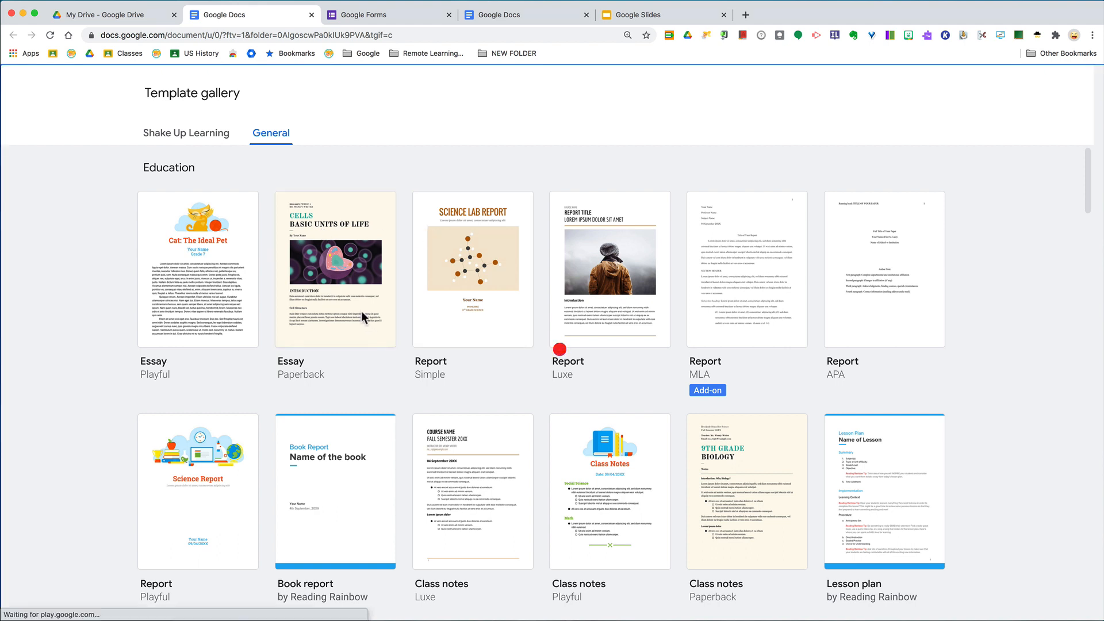
{"action": "left_click", "coordinate": [335, 268]}
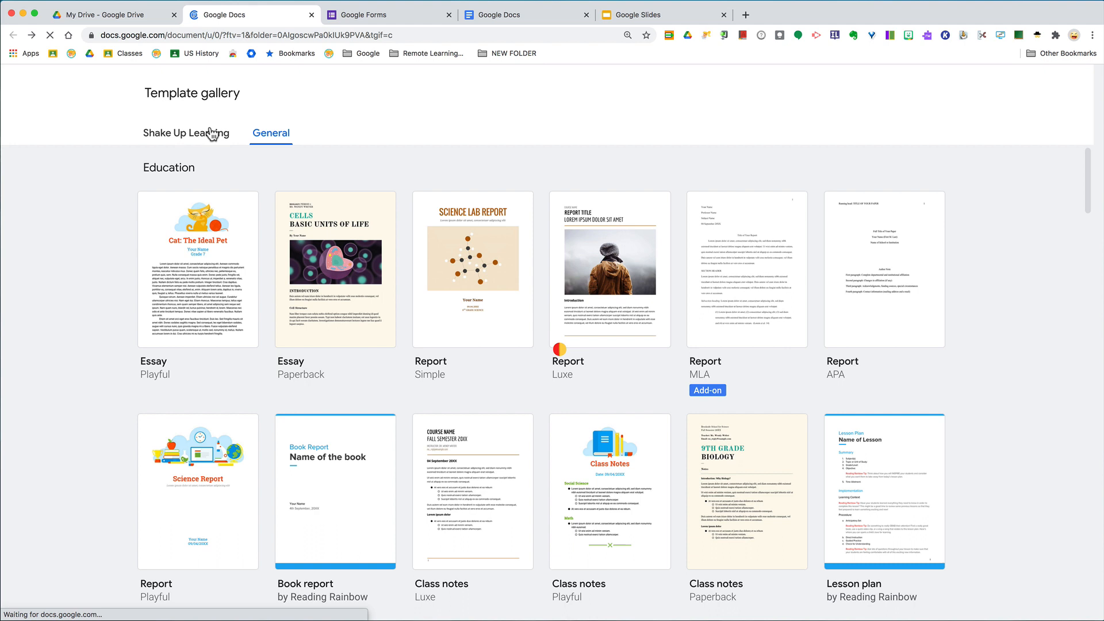
{"action": "left_click", "coordinate": [185, 132]}
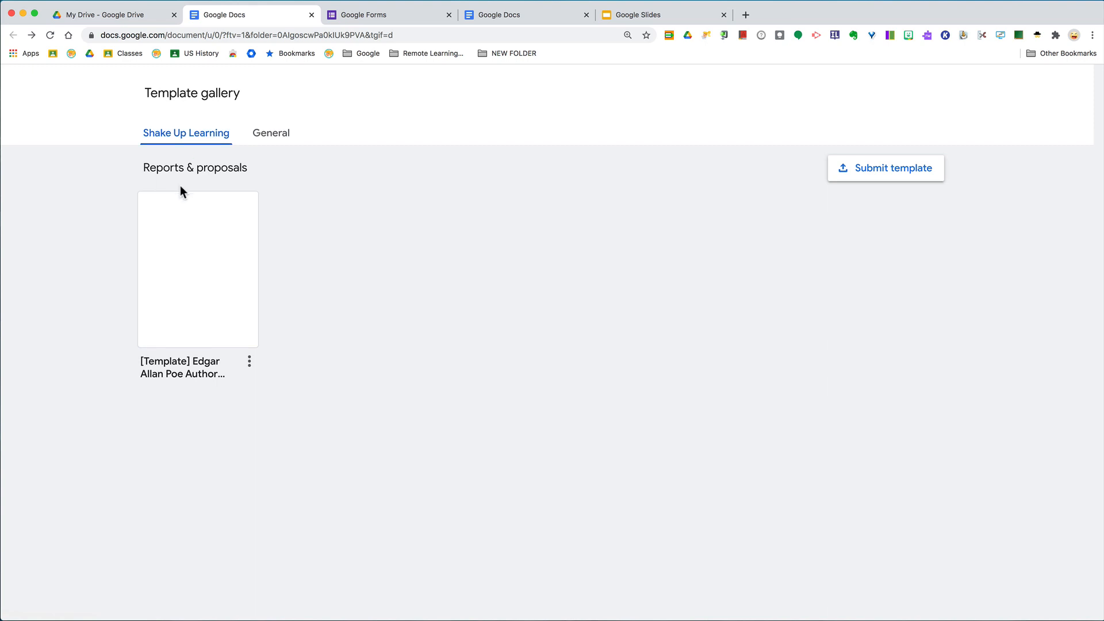
{"action": "mouse_move", "coordinate": [382, 290]}
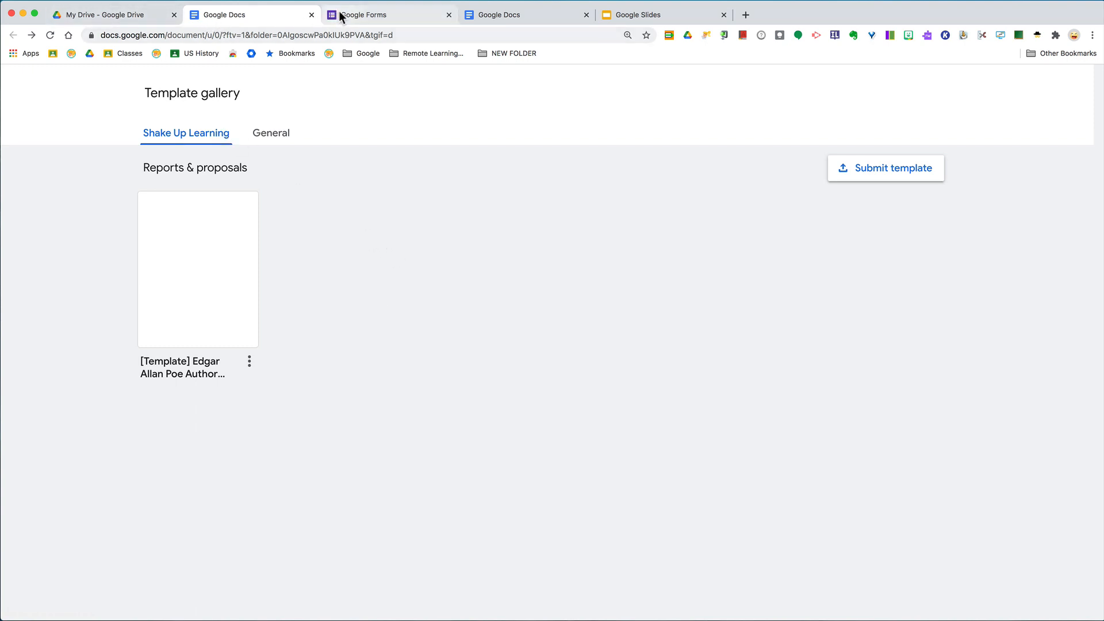
Open the Forms template gallery from the Forms home page and scroll to Work templates.
{"action": "left_click", "coordinate": [365, 14]}
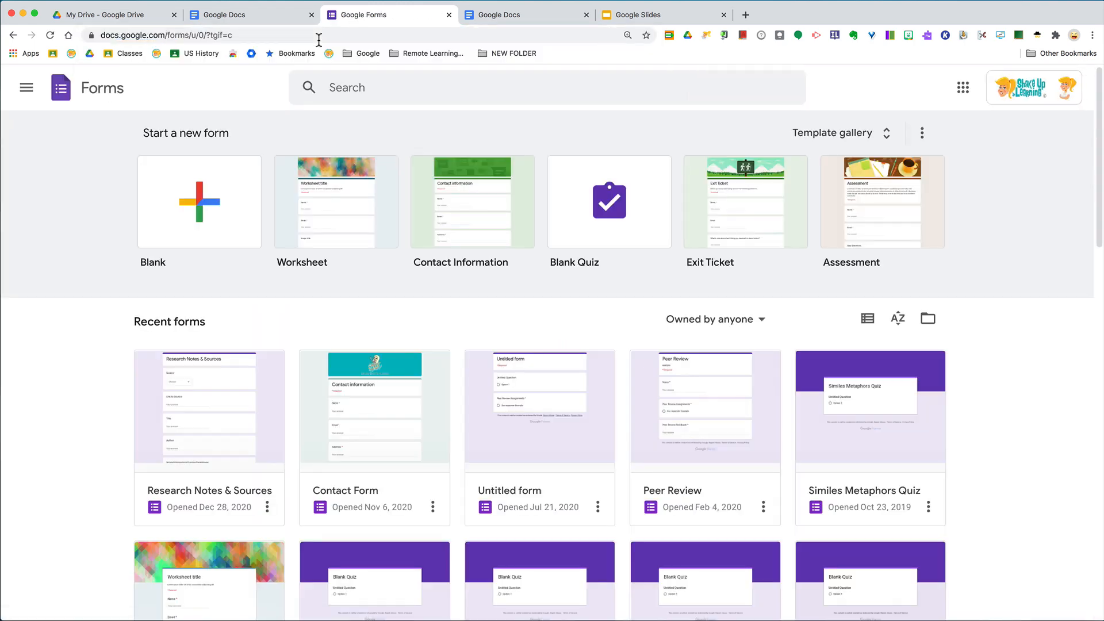
{"action": "mouse_move", "coordinate": [392, 68]}
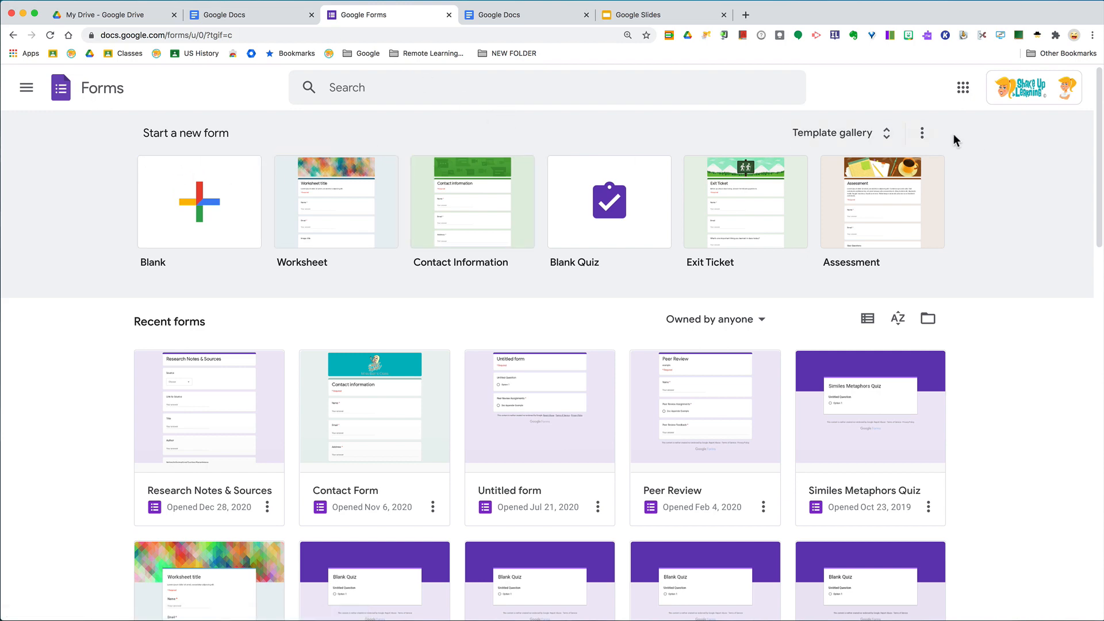
{"action": "left_click", "coordinate": [844, 132]}
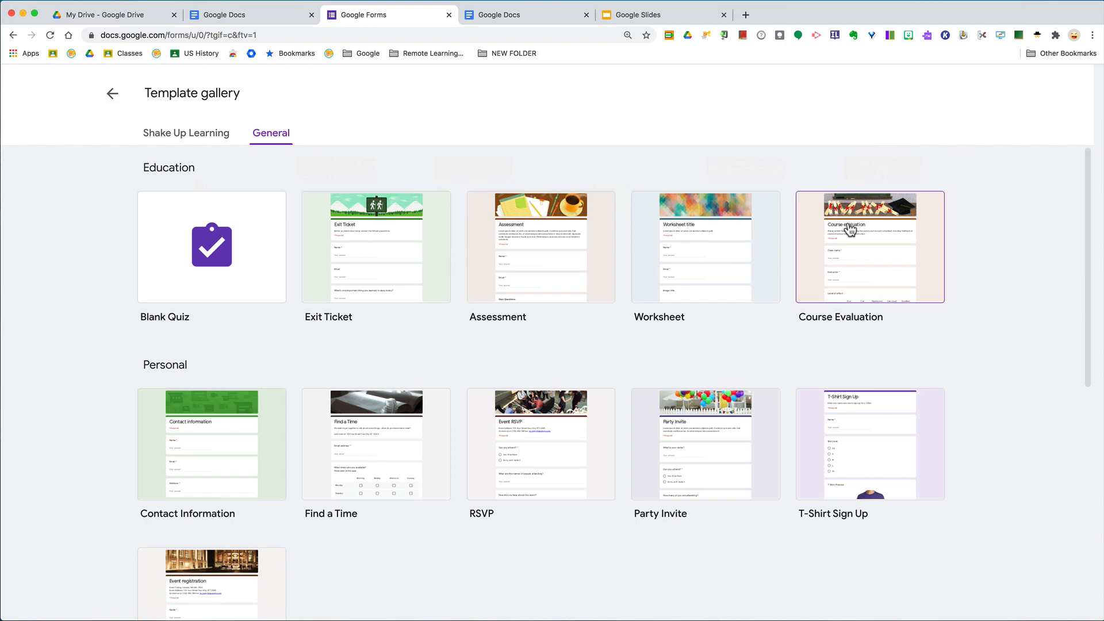
{"action": "scroll", "scroll_direction": "down", "scroll_amount": 3}
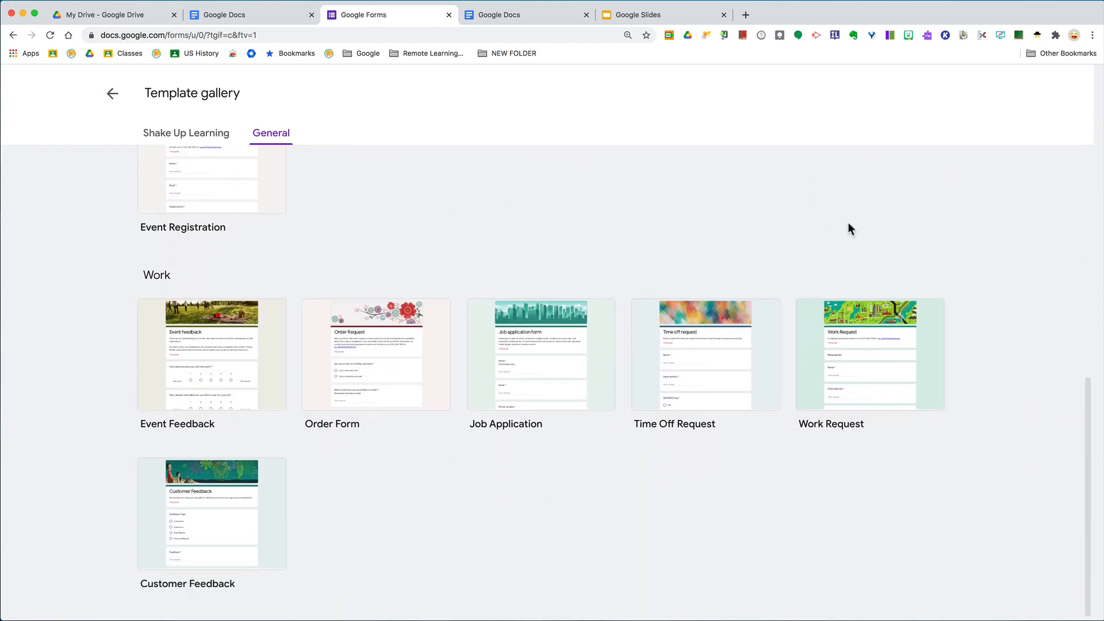